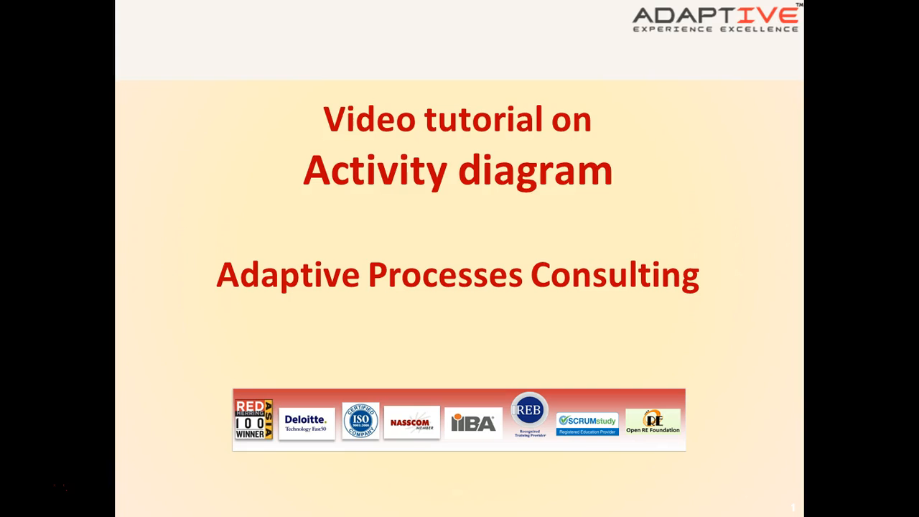
- Advance the slideshow to the 'Why develop activity diagrams?' slide
key(alt+tab)
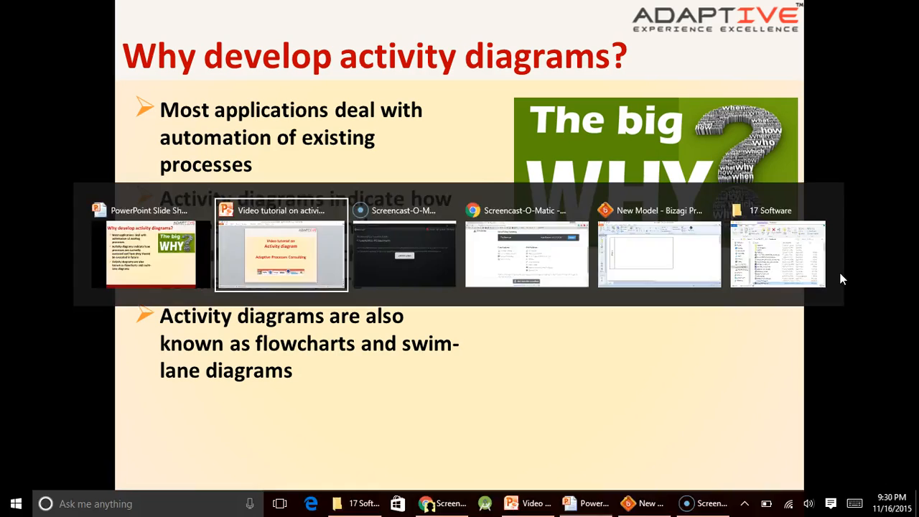
- Leave the slideshow and bring the Bizagi new model window to the front
click(281, 244)
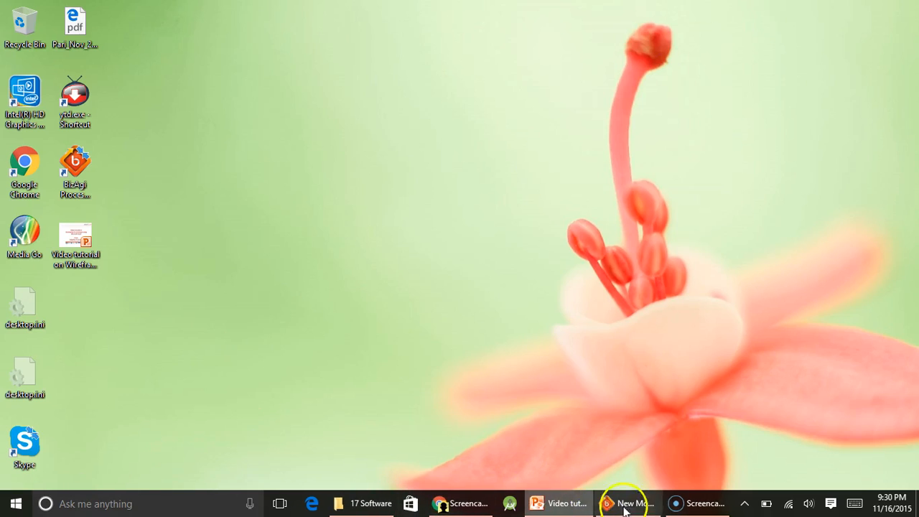
click(629, 502)
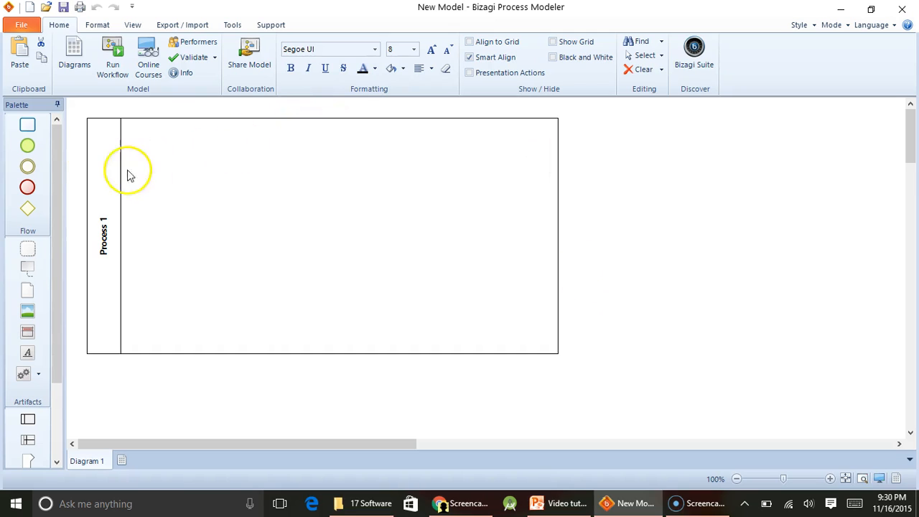
mouse_move(358, 298)
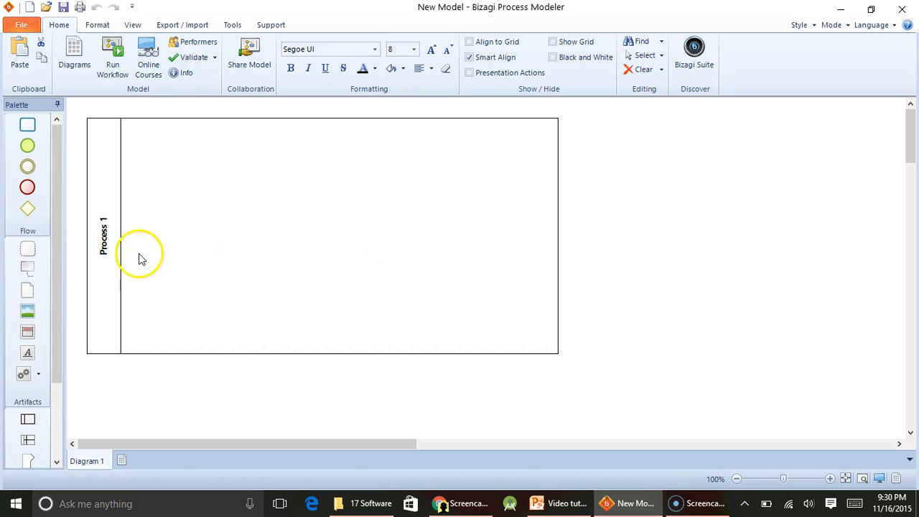
- Rename the Process 1 pool to Defect management
click(106, 250)
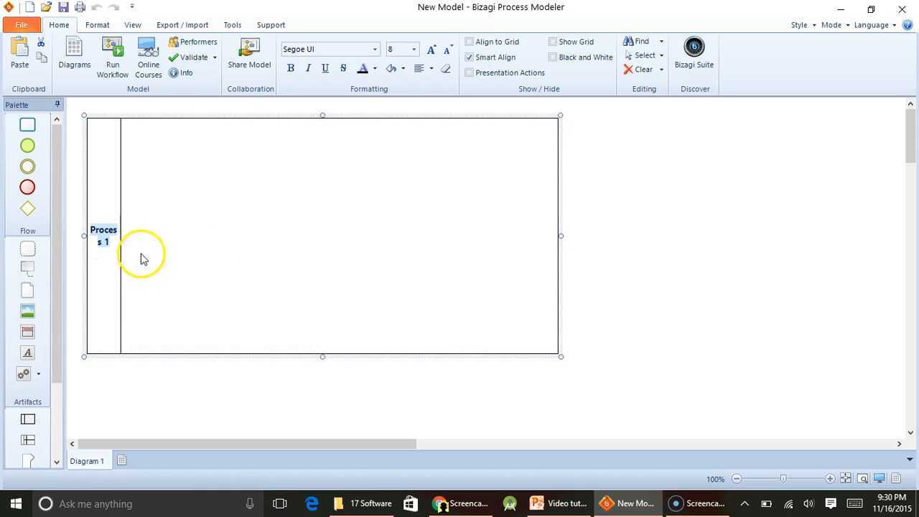
mouse_move(423, 304)
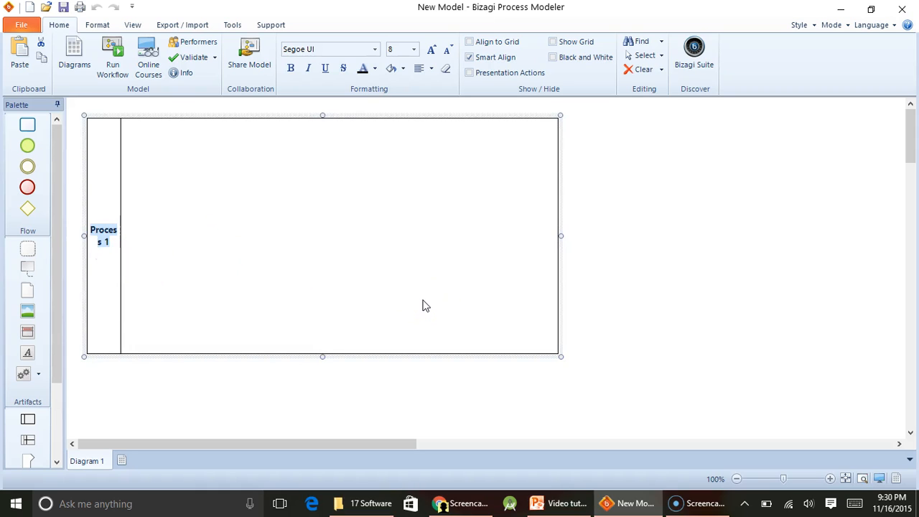
text(Defect management)
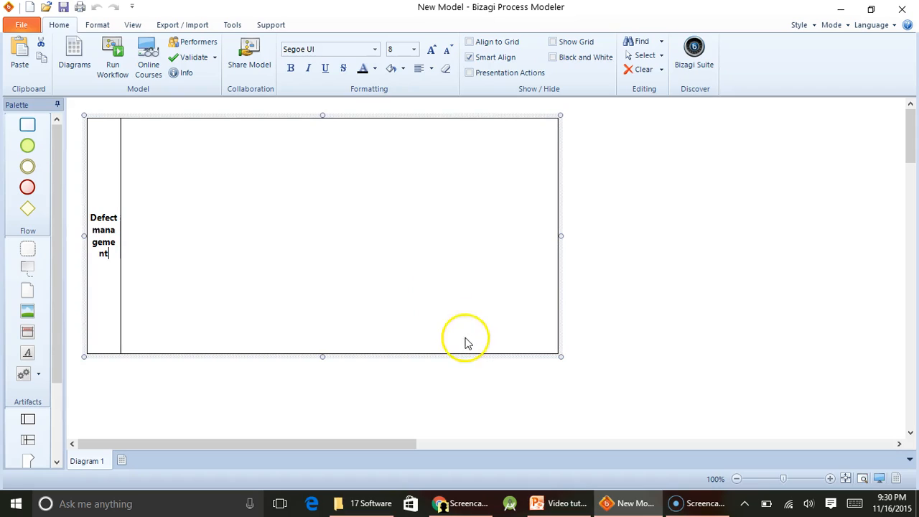
click(615, 290)
text(Tester)
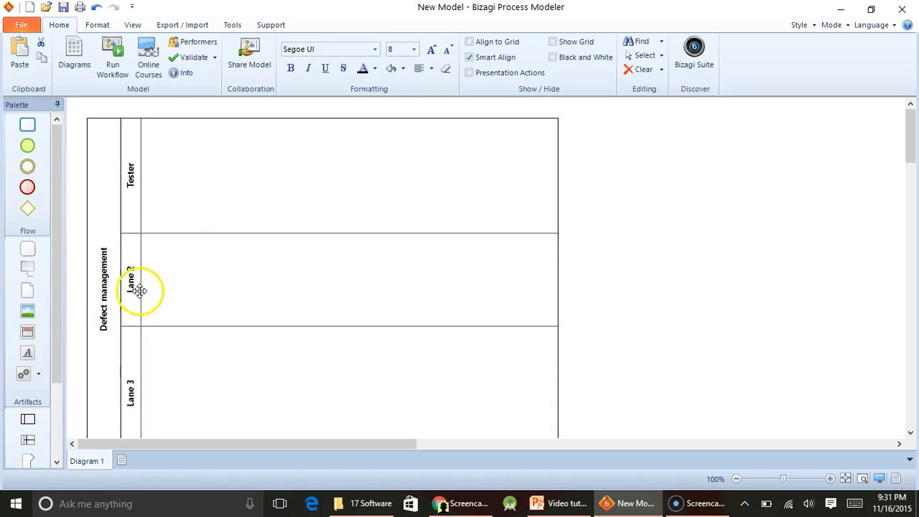
- Name the lanes PM and Developer and begin naming another lane 'Co'
double_click(131, 280)
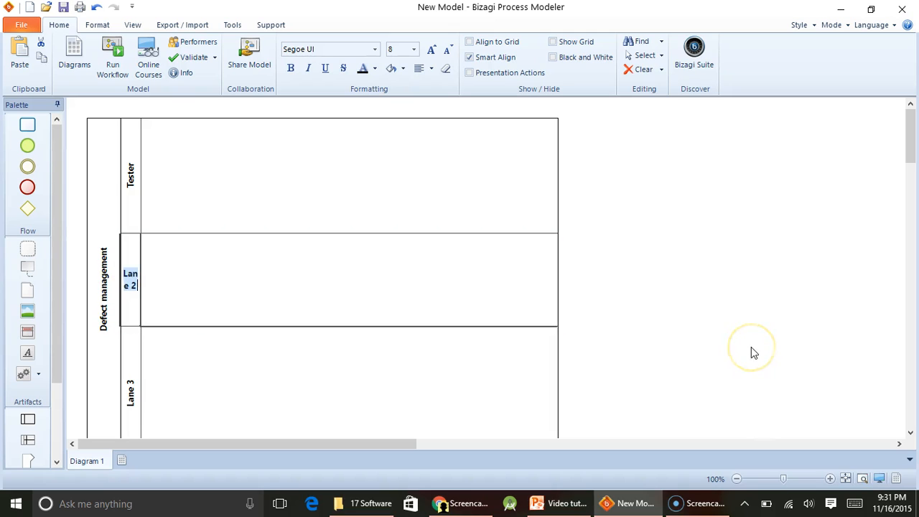
text(PM)
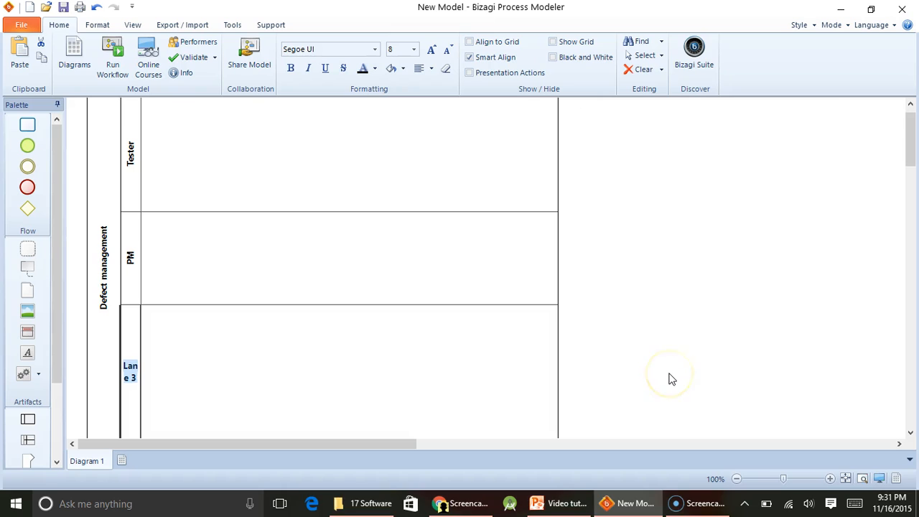
text(Developer)
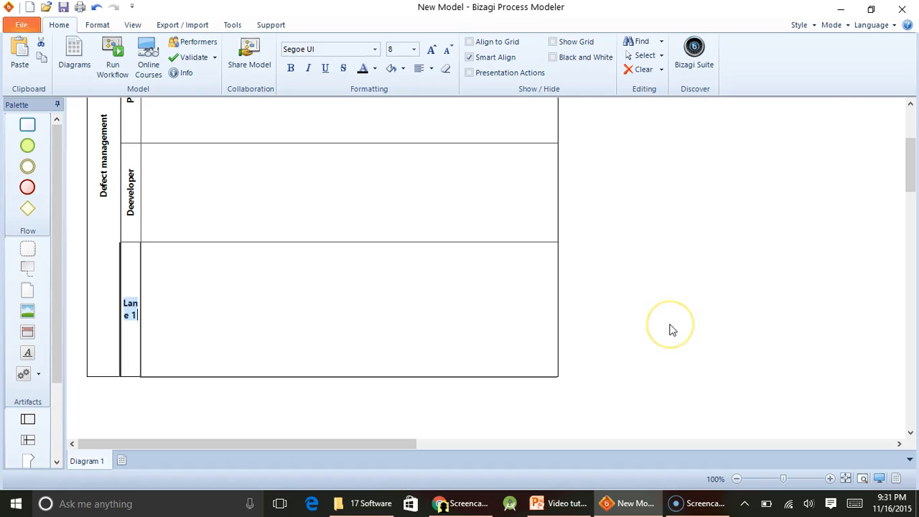
text(Co)
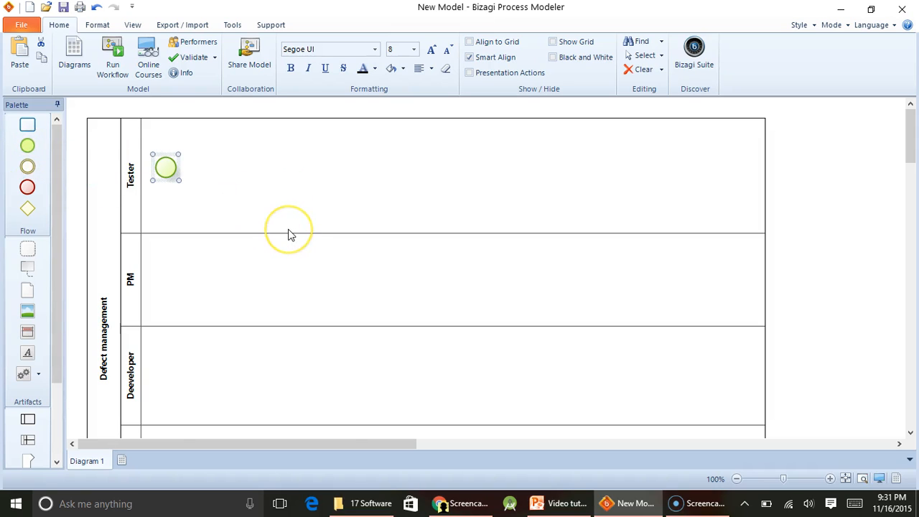
mouse_move(290, 233)
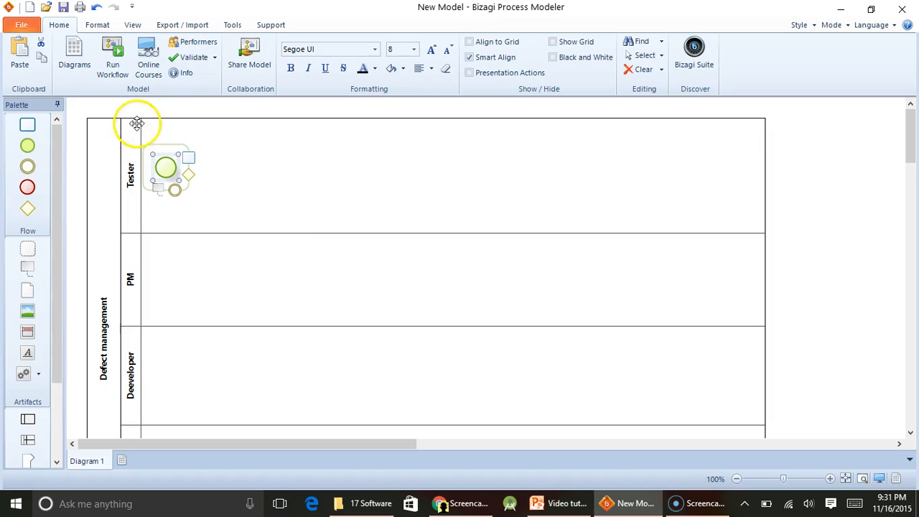
mouse_move(362, 284)
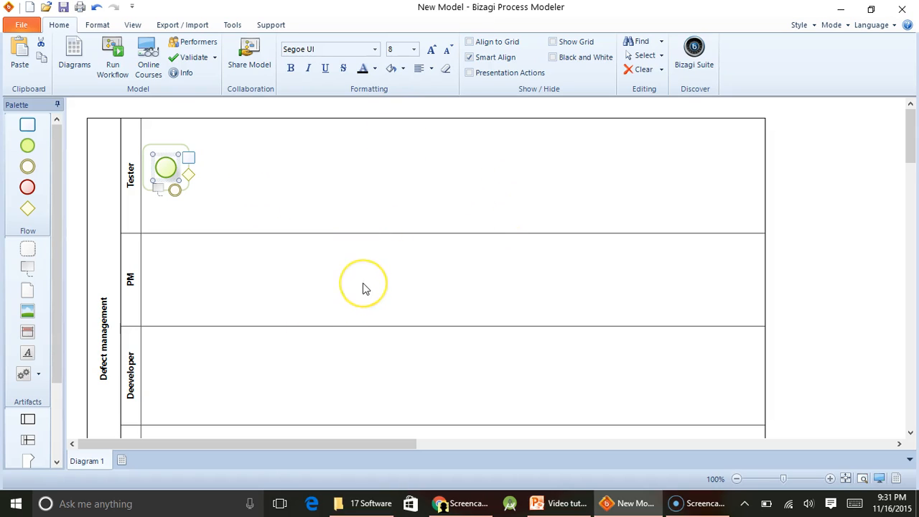
mouse_move(185, 201)
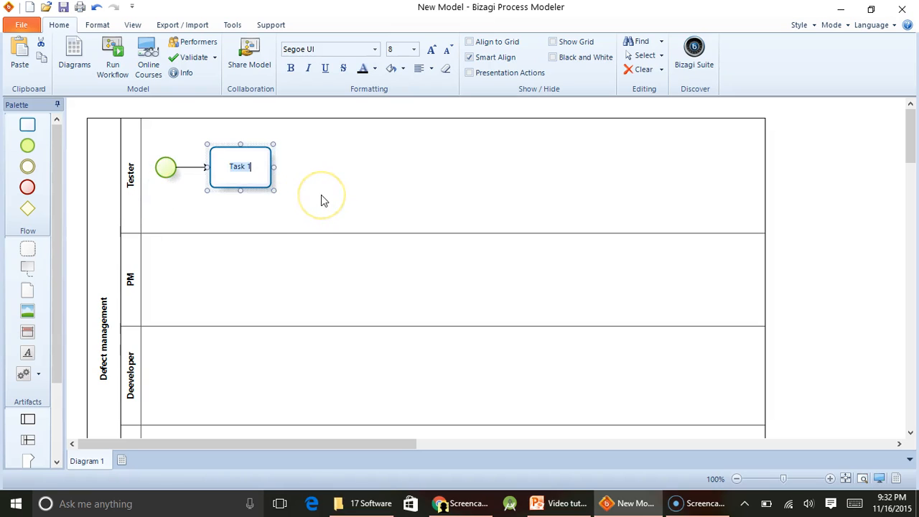
- Label the task after the start event 'Reord a defect'
text(Reord a defect)
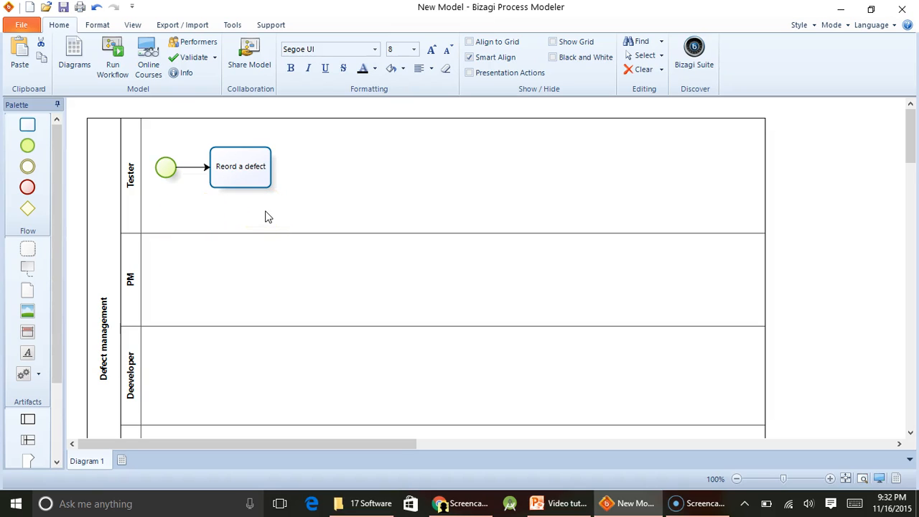
- Add a gateway in the PM lane after the defect task with a Rejected flow to an end event
click(241, 167)
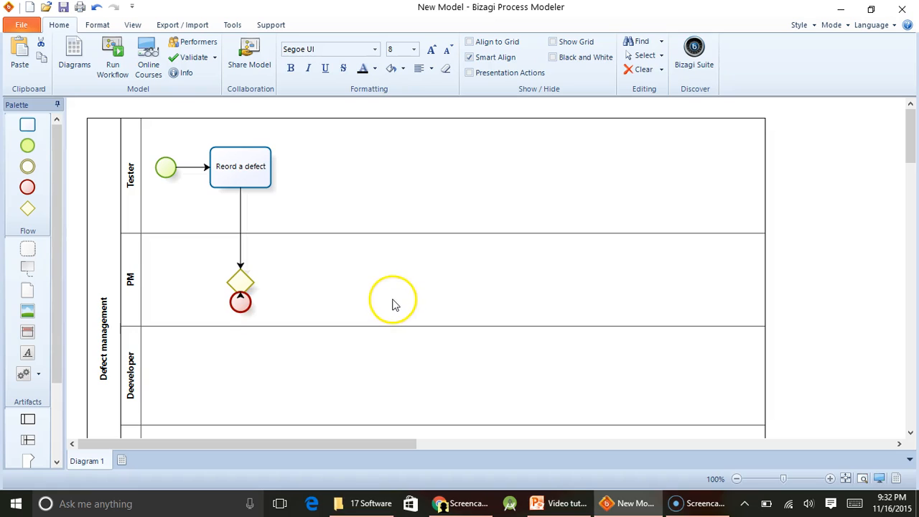
click(241, 300)
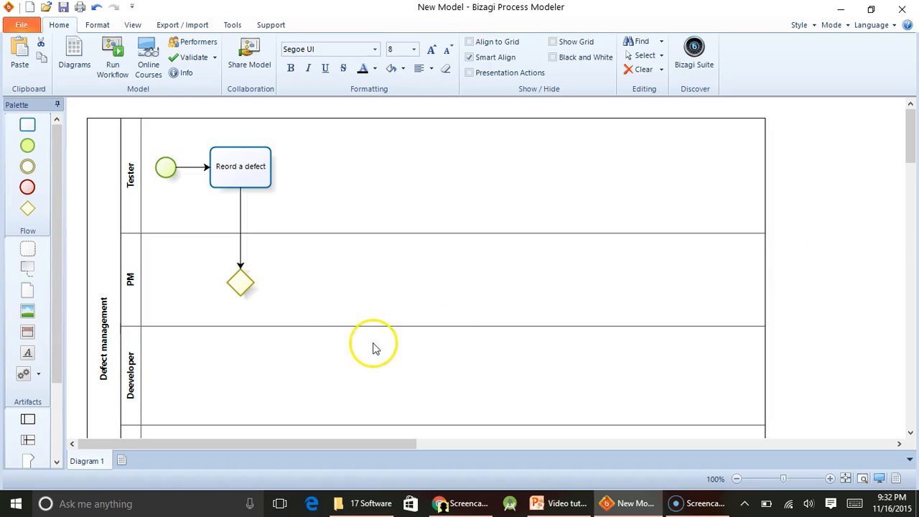
click(239, 282)
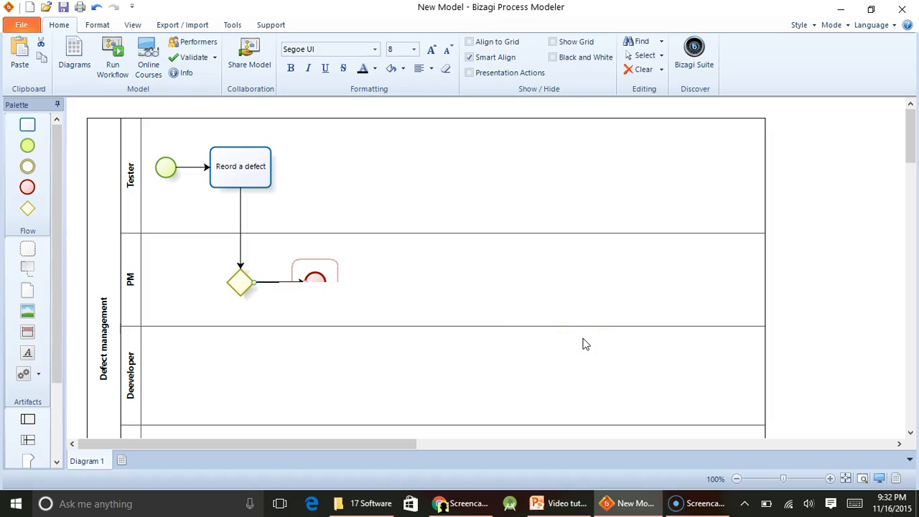
text(Rejected)
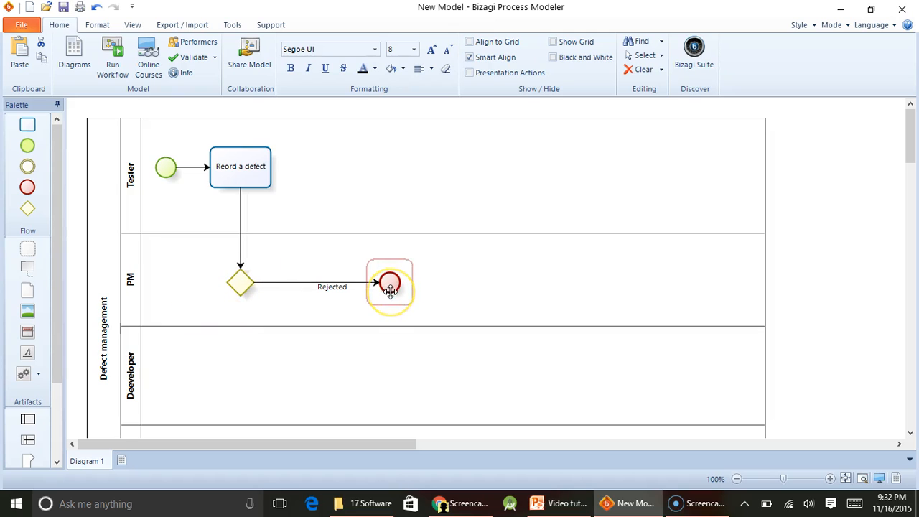
- Label the gateway 'Accept defect?'
click(240, 281)
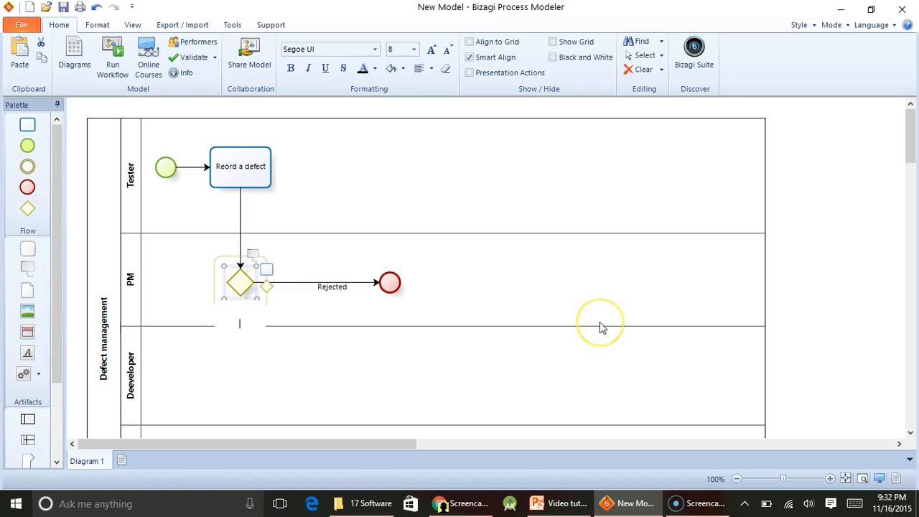
text(Accept)
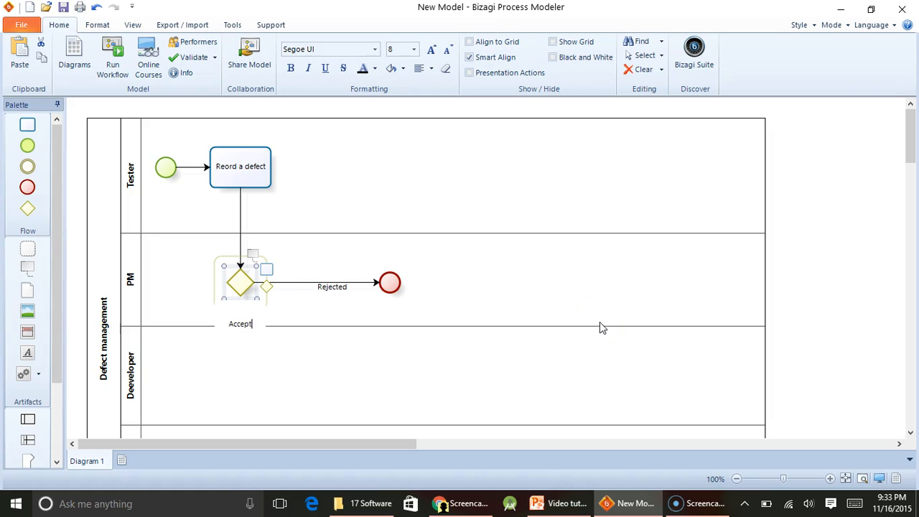
text(defect?)
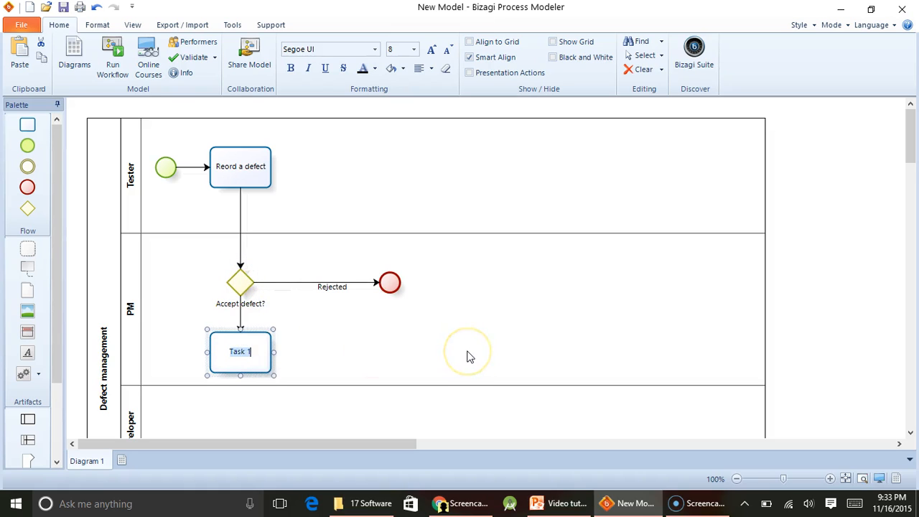
- Name the PM task 'Assign defect to Developer' and add a connected Fix the defect task in the Developer lane
text(Assign)
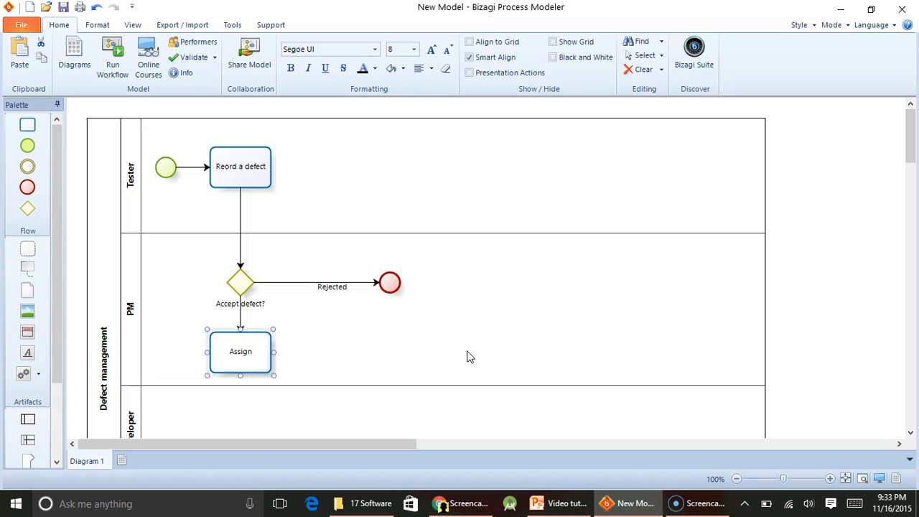
text(defect)
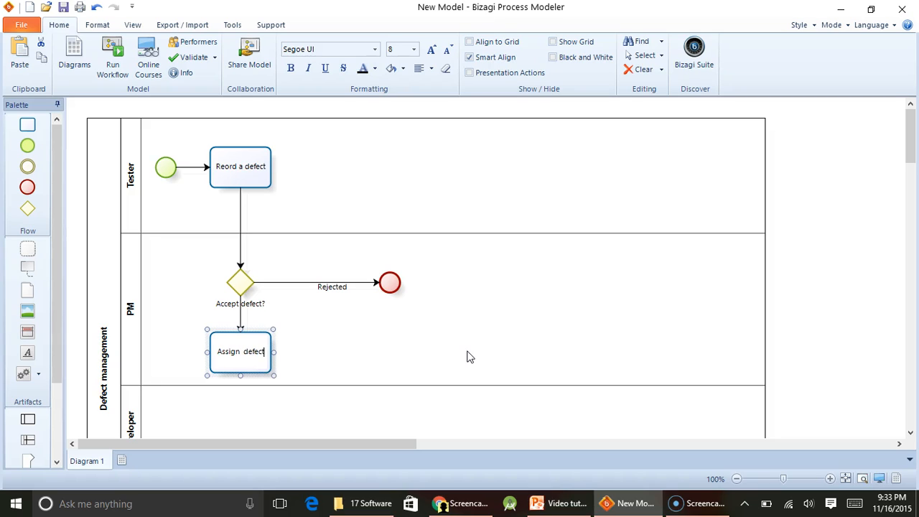
text(to Developer)
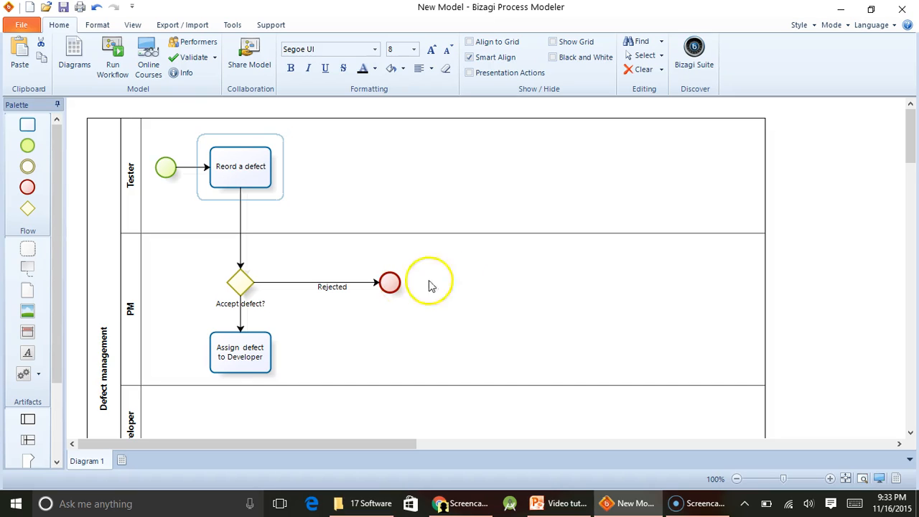
scroll(down, 3)
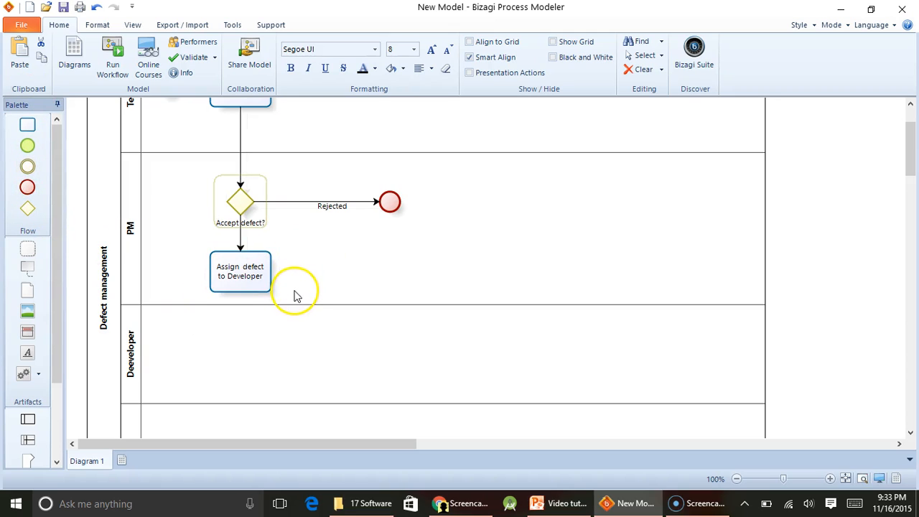
click(240, 271)
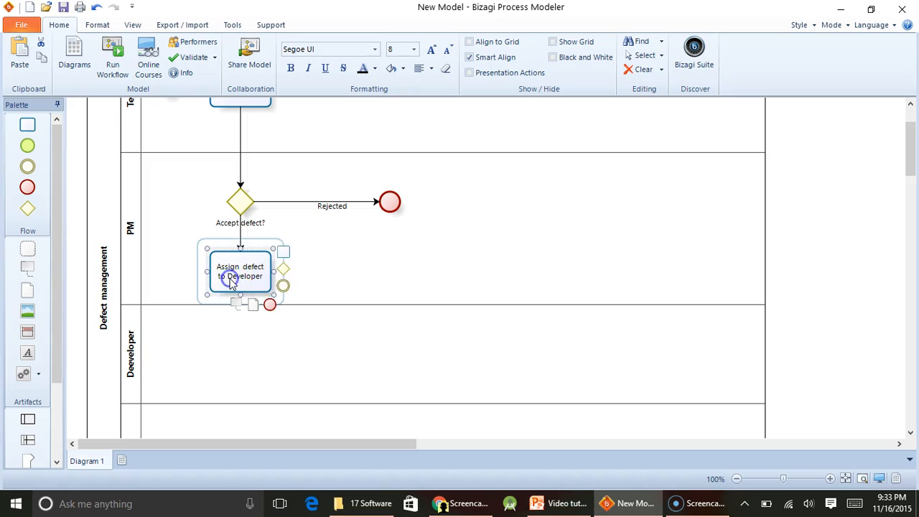
drag(240, 275, 247, 359)
text(Fix the defect)
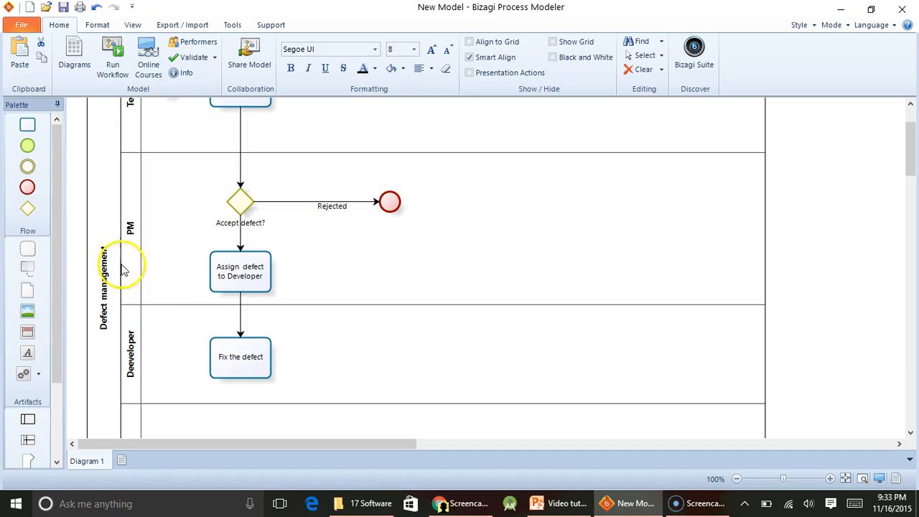
- Add a 'Conduct self test' task after Fix the defect, followed by a gateway
click(240, 356)
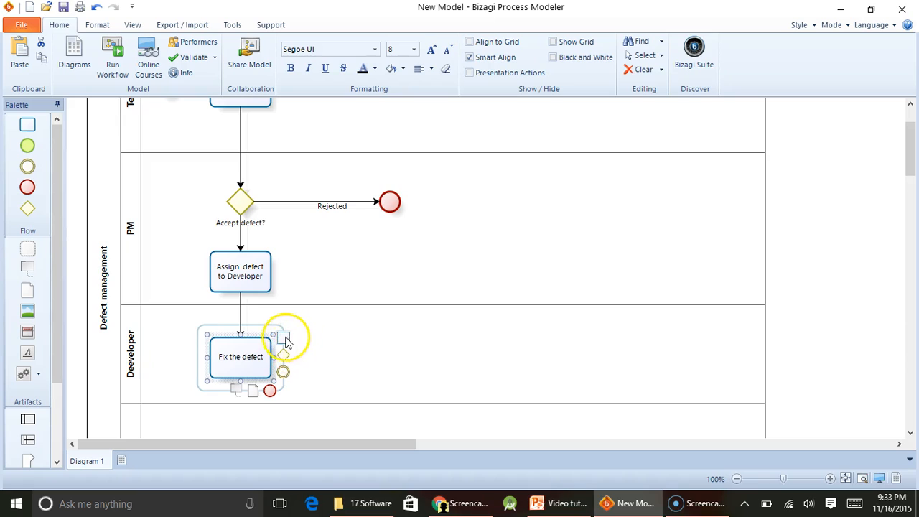
click(283, 335)
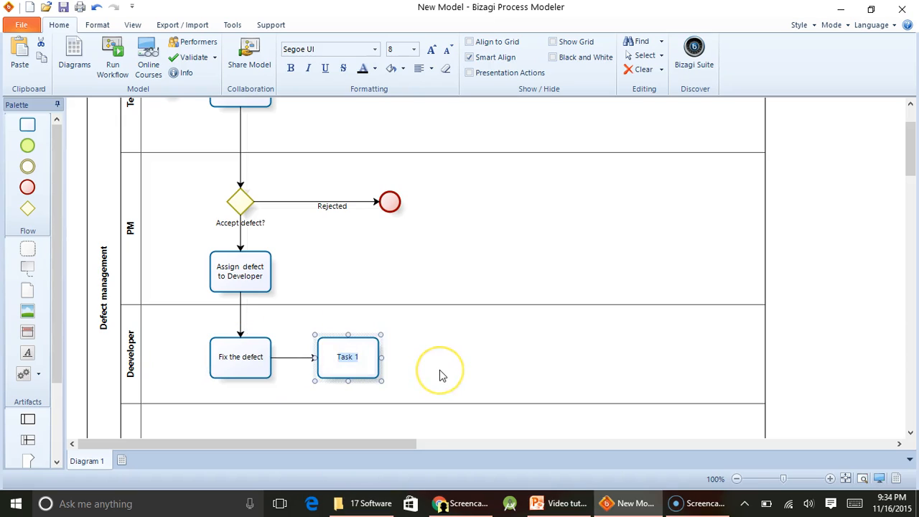
text(Cond)
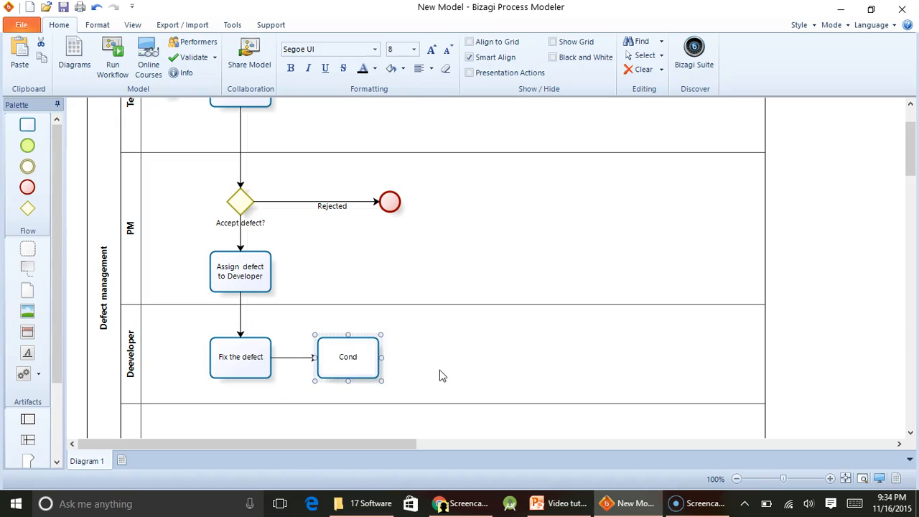
text(Conduct self test)
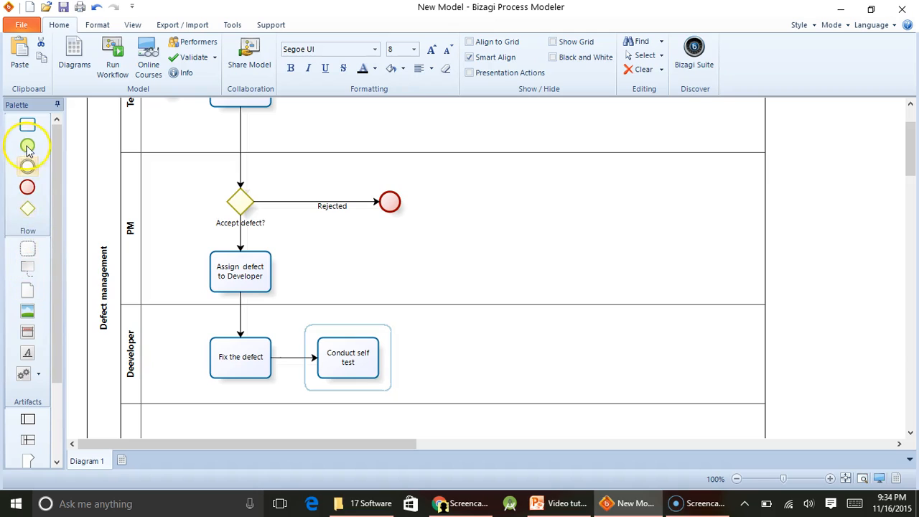
click(347, 356)
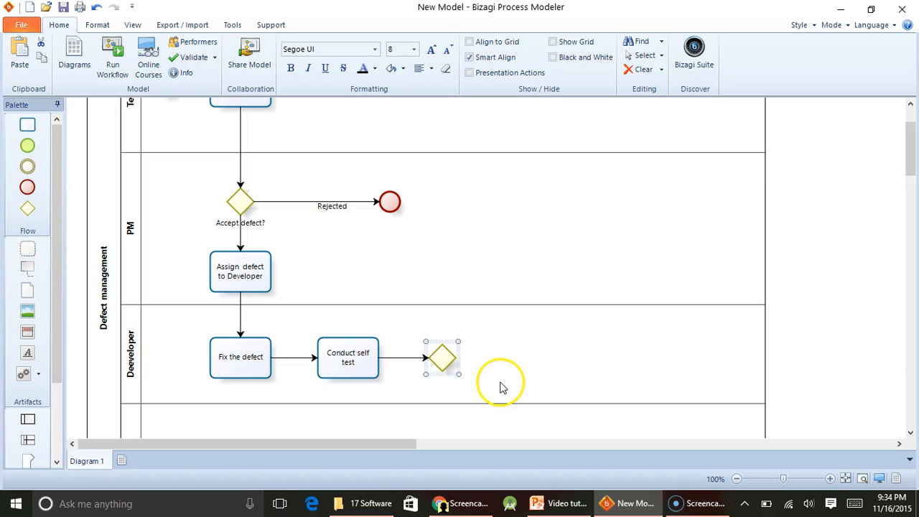
- Label the gateway Fixed and loop its No flow back to Fix the defect
click(442, 357)
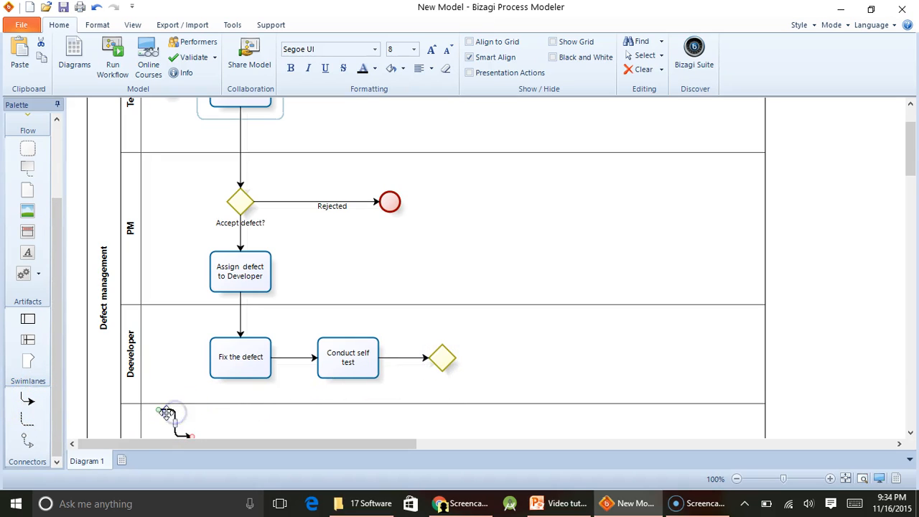
drag(167, 410, 416, 381)
text(No)
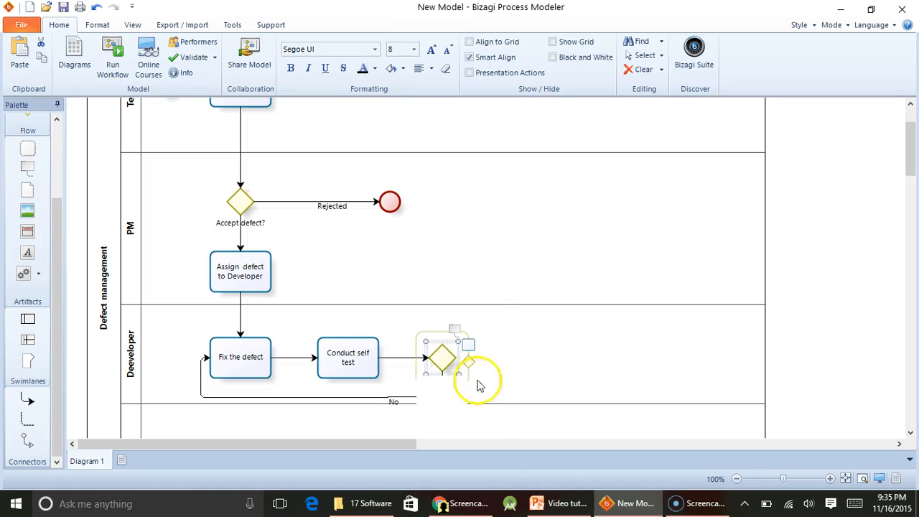
text(Fixed)
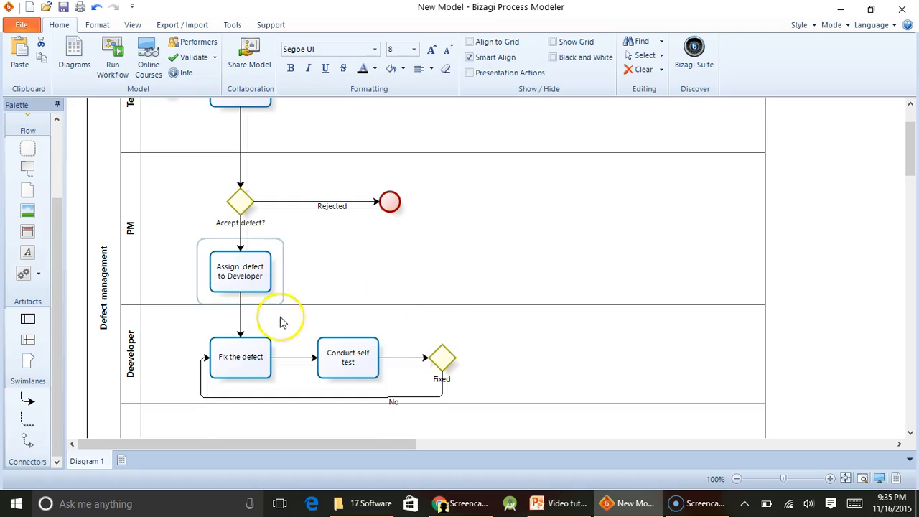
- Name the Tester-lane task 'Re-test' and label the following gateway 'Success'
scroll(down, 3)
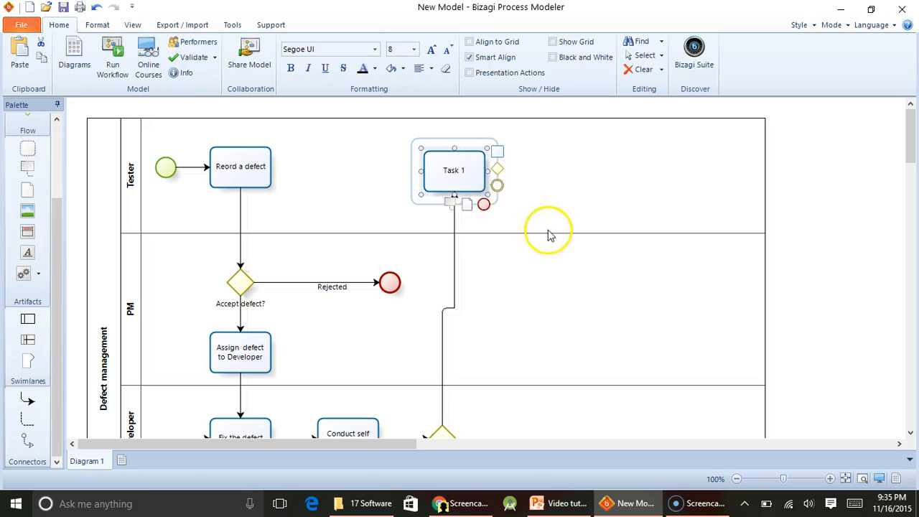
double_click(454, 169)
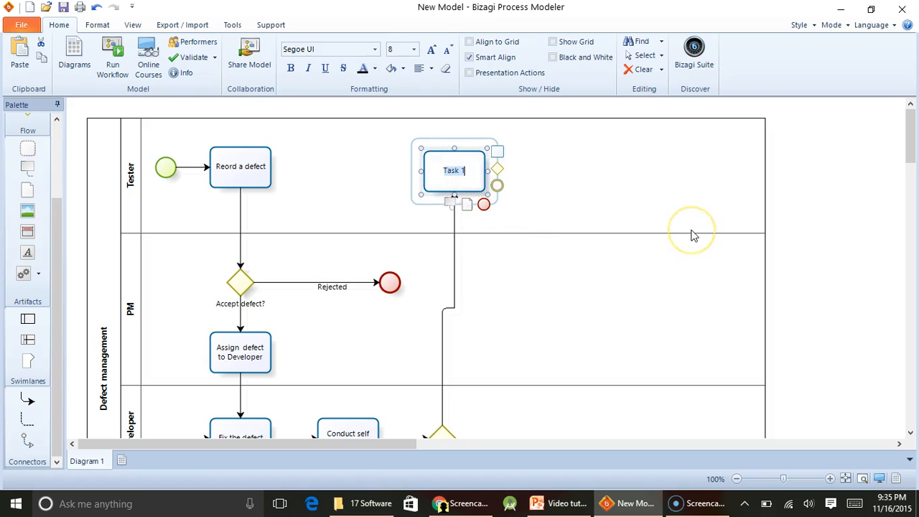
text(Re-test)
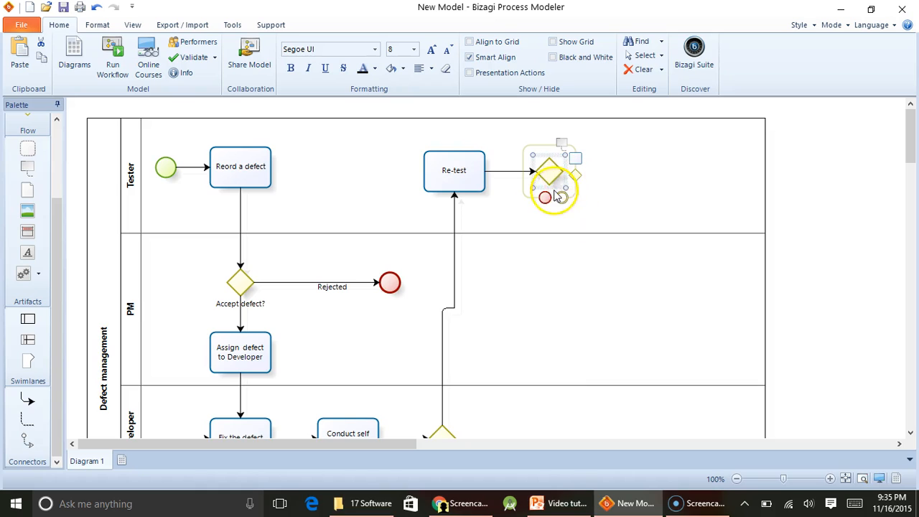
mouse_move(603, 216)
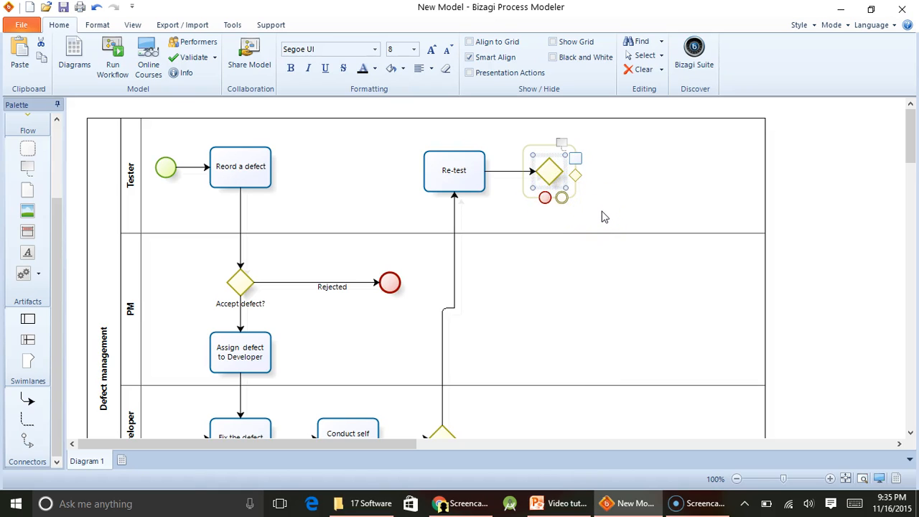
right_click(548, 172)
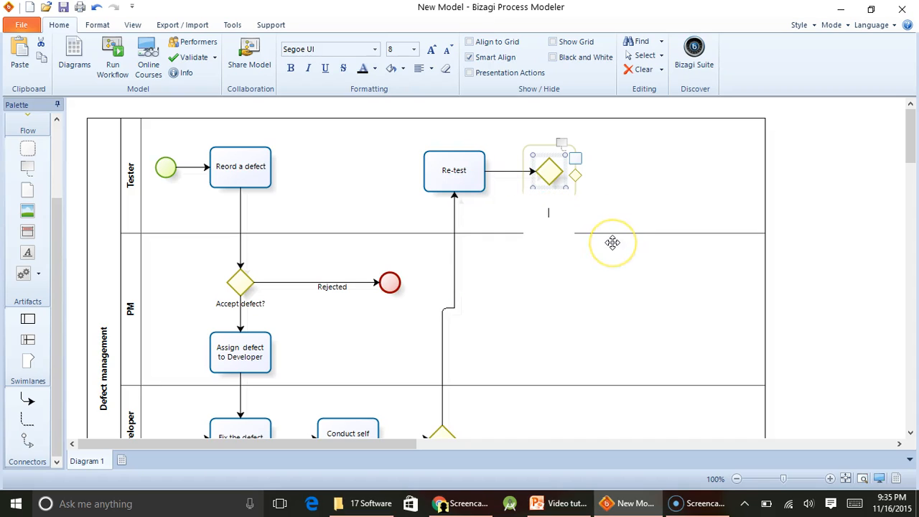
text(Success)
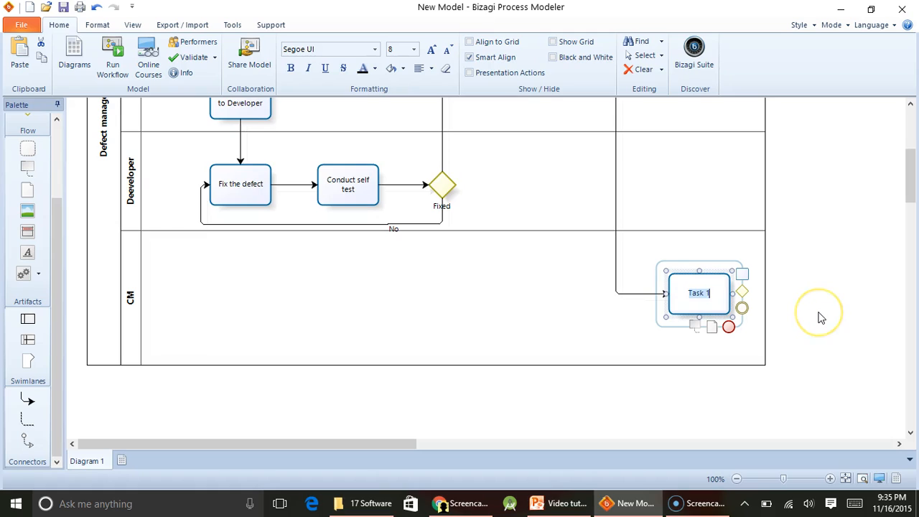
- Name the CM lane task 'Deploy fix' and append an End event after it
text(Deploy fix)
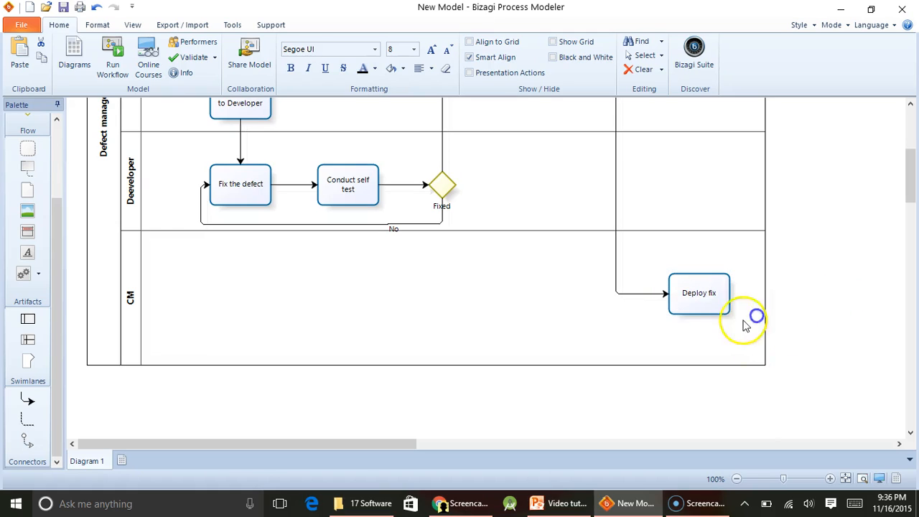
click(697, 293)
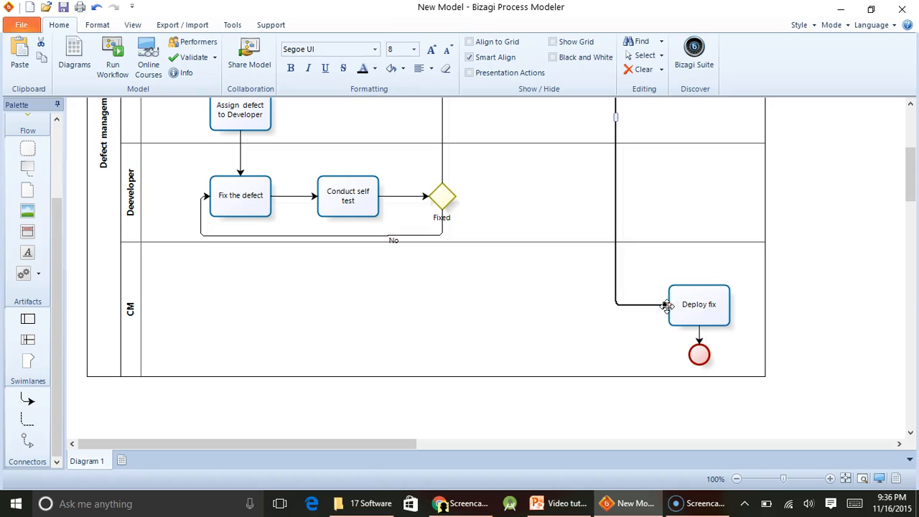
click(698, 304)
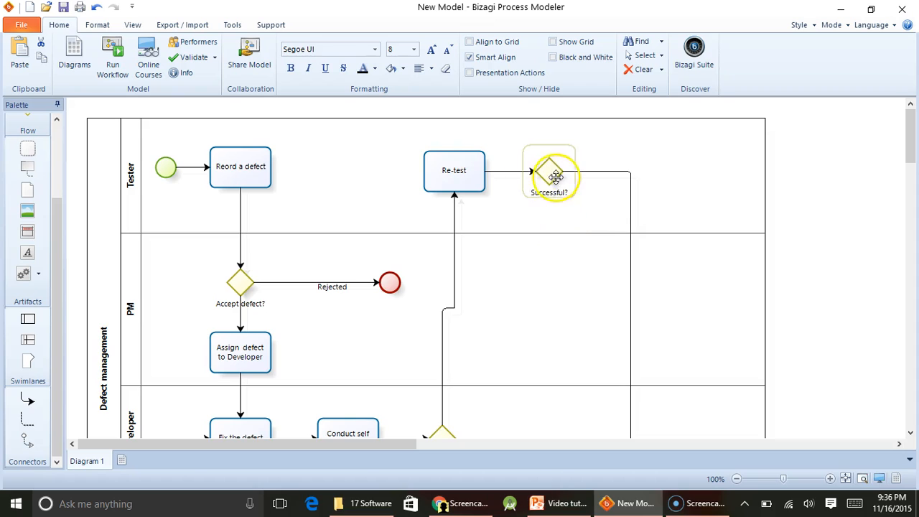
- Route the No flow back to Fix the defect and tidy the No and Yes label positions
scroll(down, 3)
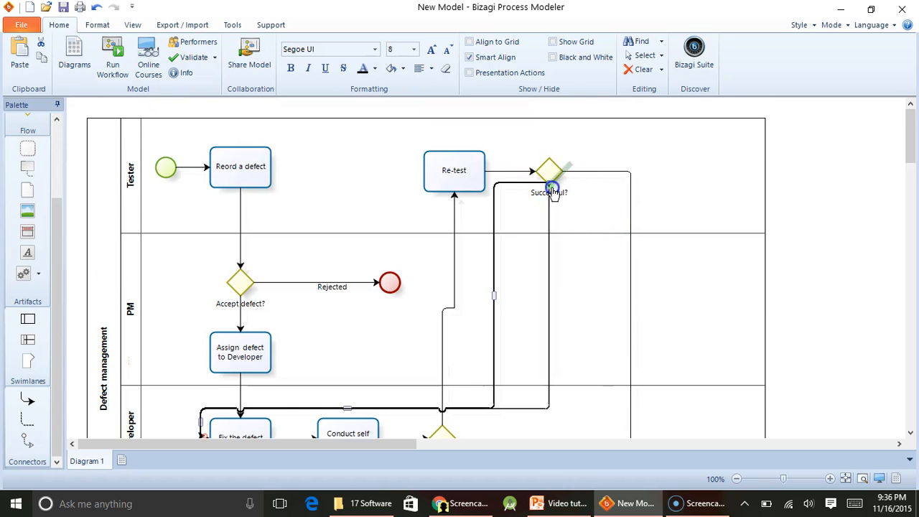
scroll(down, 3)
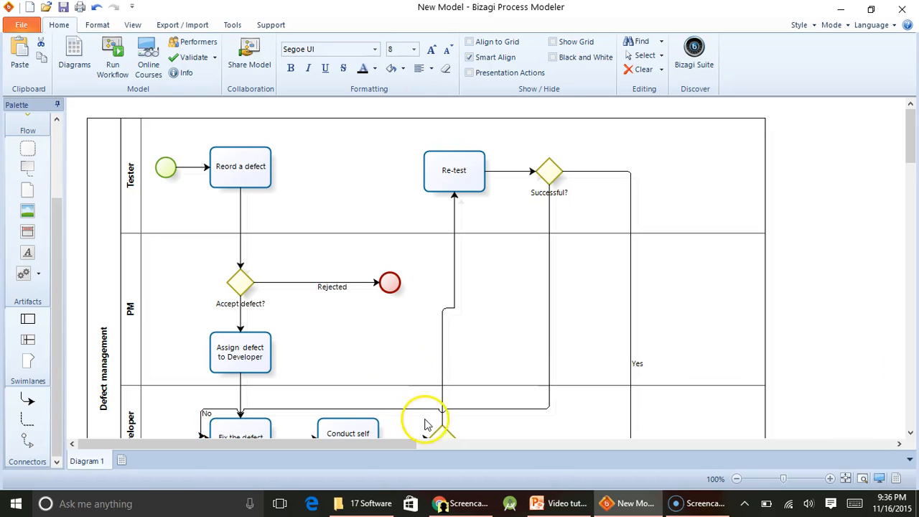
scroll(down, 3)
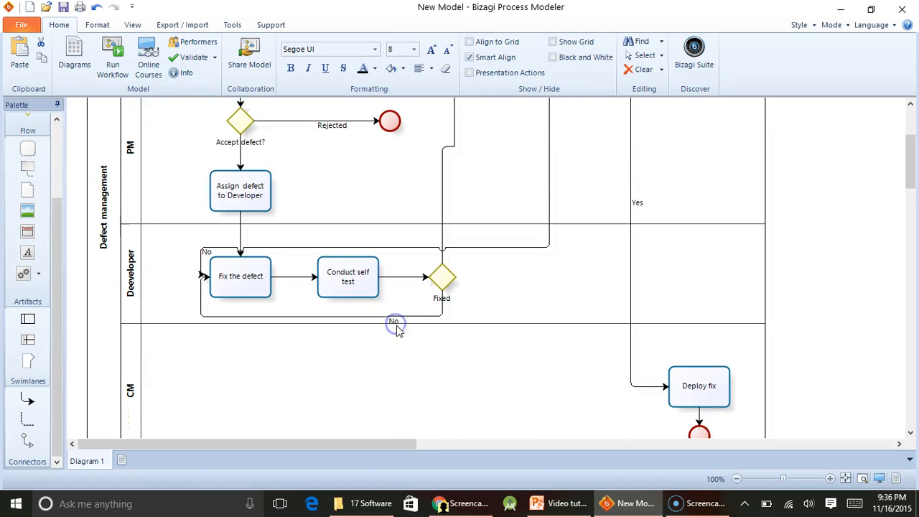
click(130, 276)
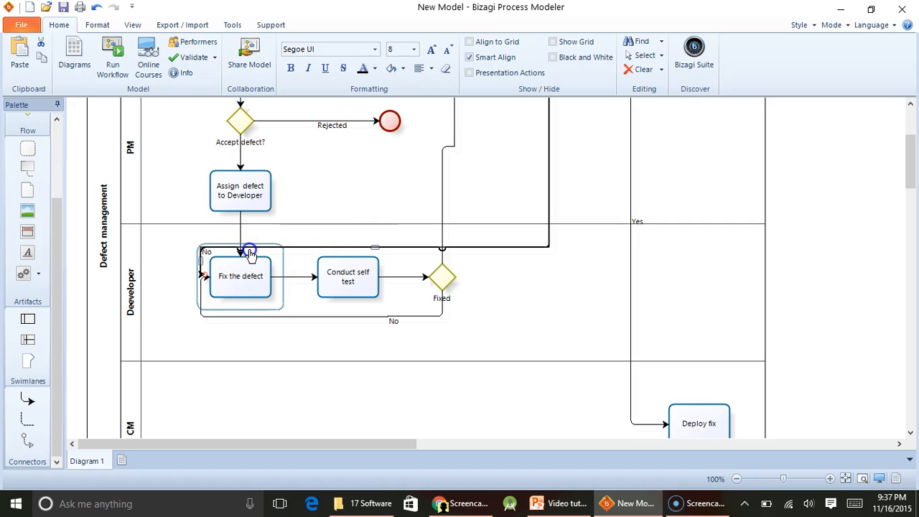
mouse_move(519, 265)
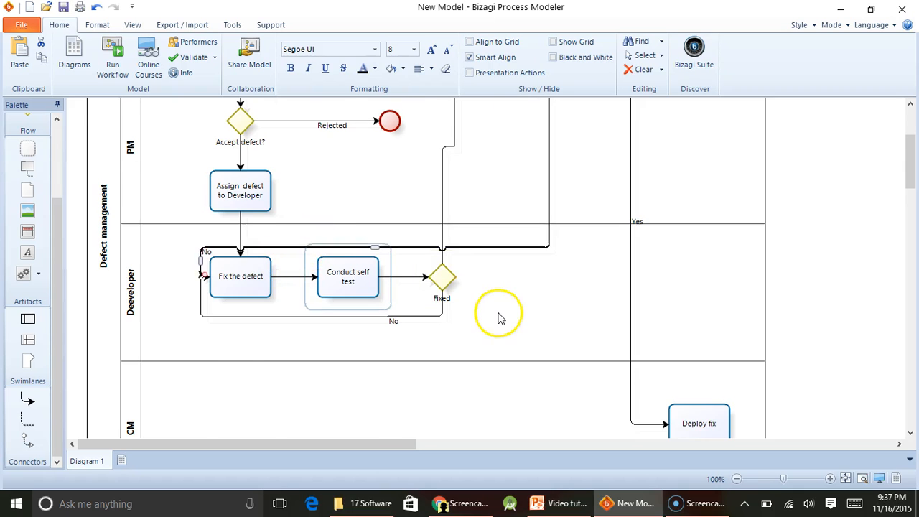
mouse_move(376, 247)
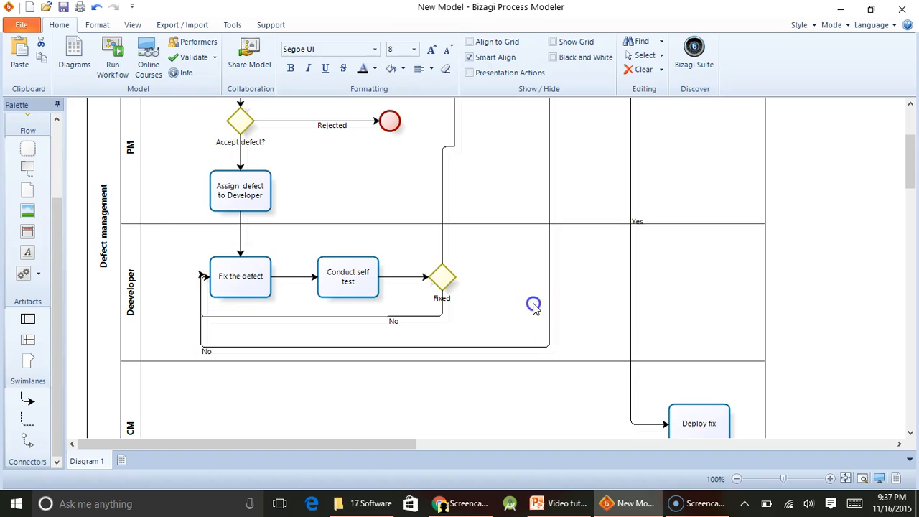
click(241, 276)
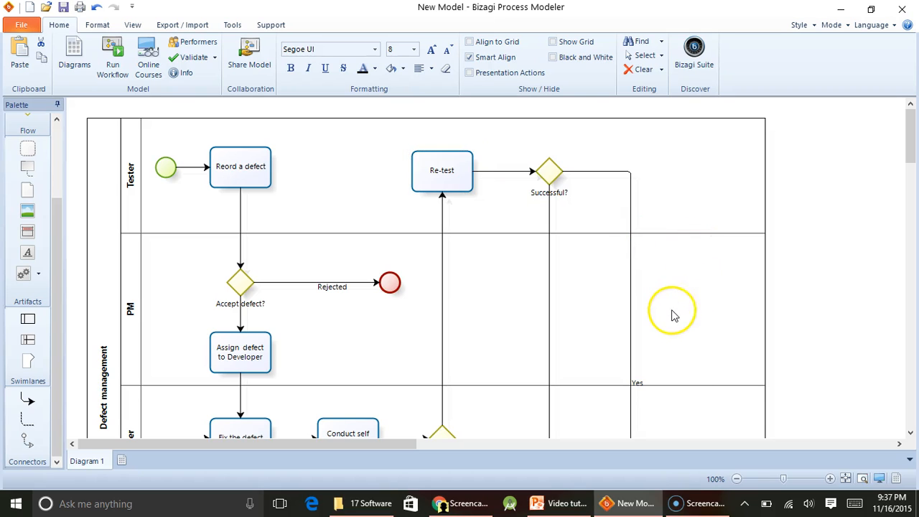
scroll(down, 3)
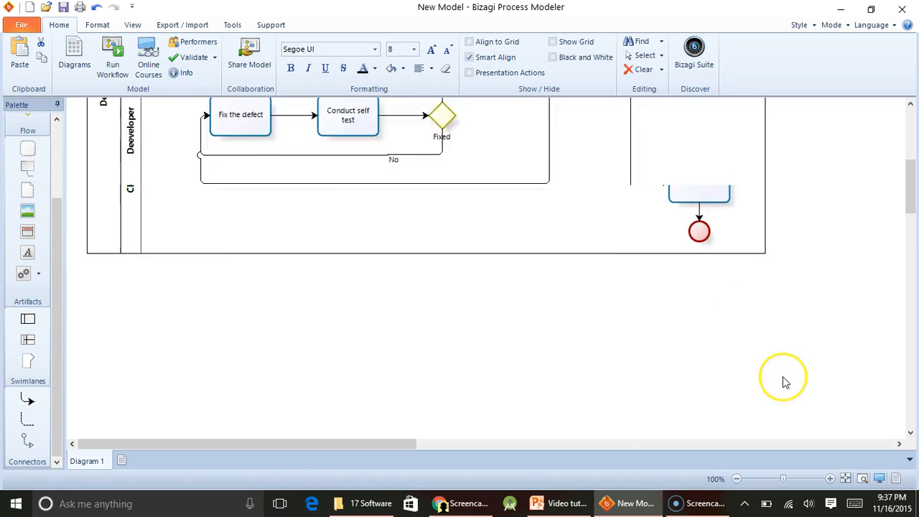
scroll(up, 3)
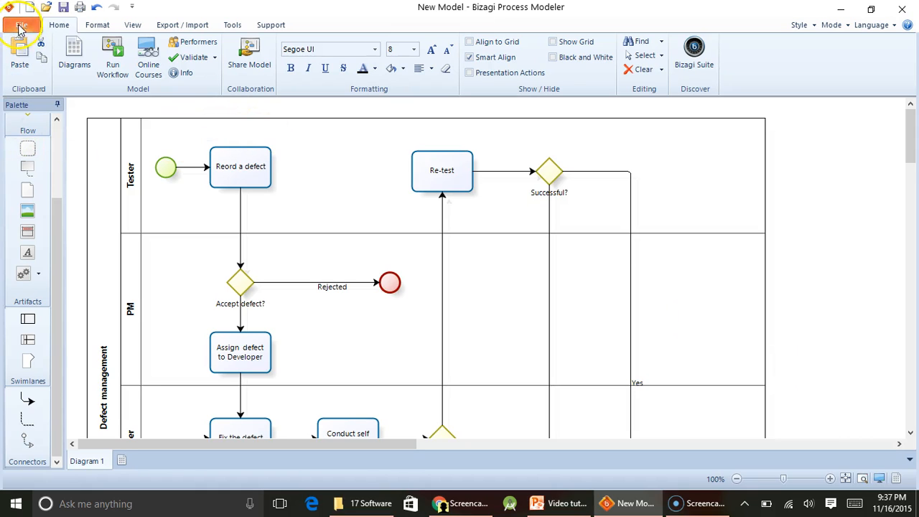
- Save the model as 'Defect management process' and return to the PowerPoint presentation
click(20, 26)
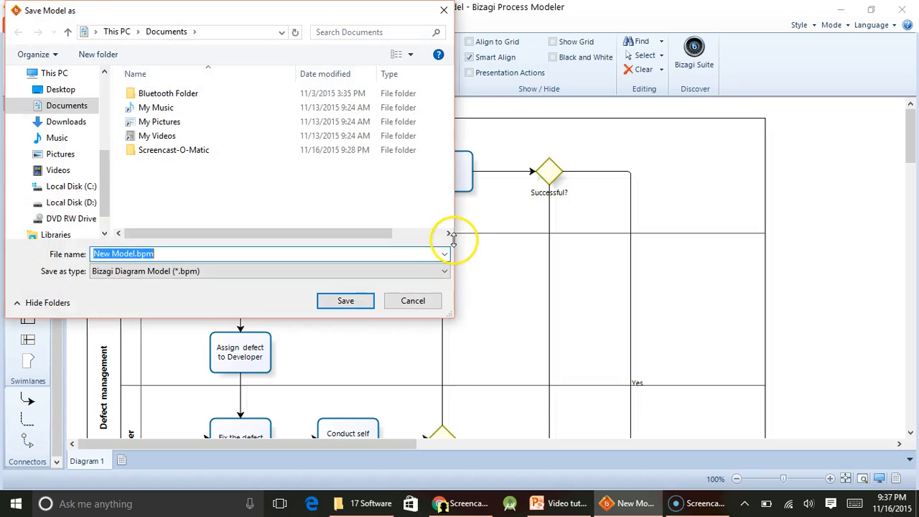
text(Defect management proces)
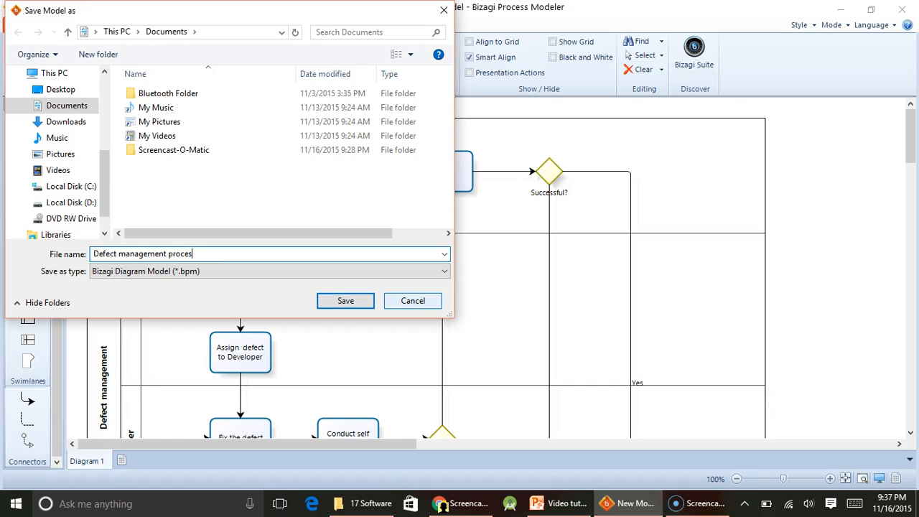
click(413, 300)
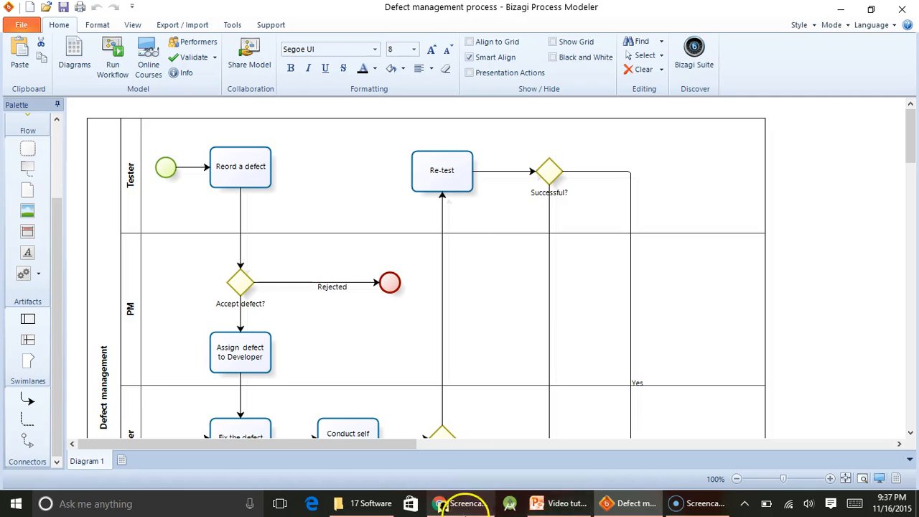
click(565, 503)
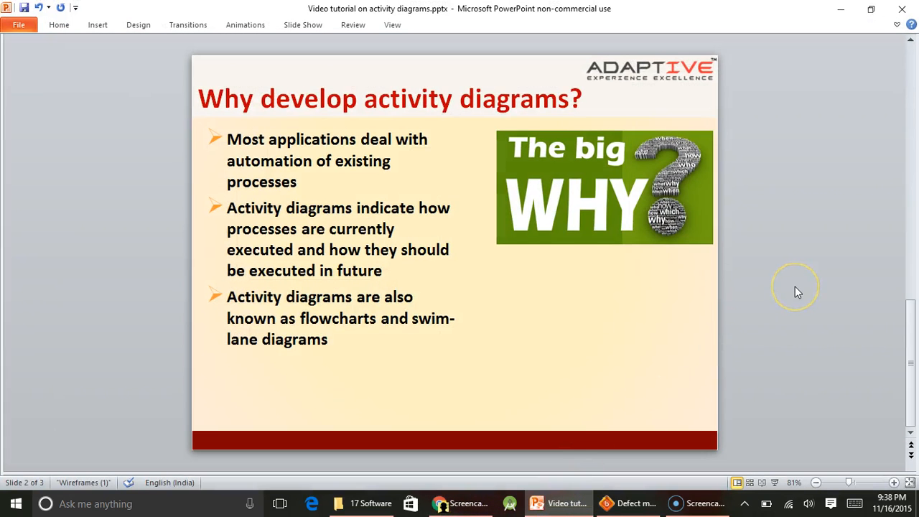